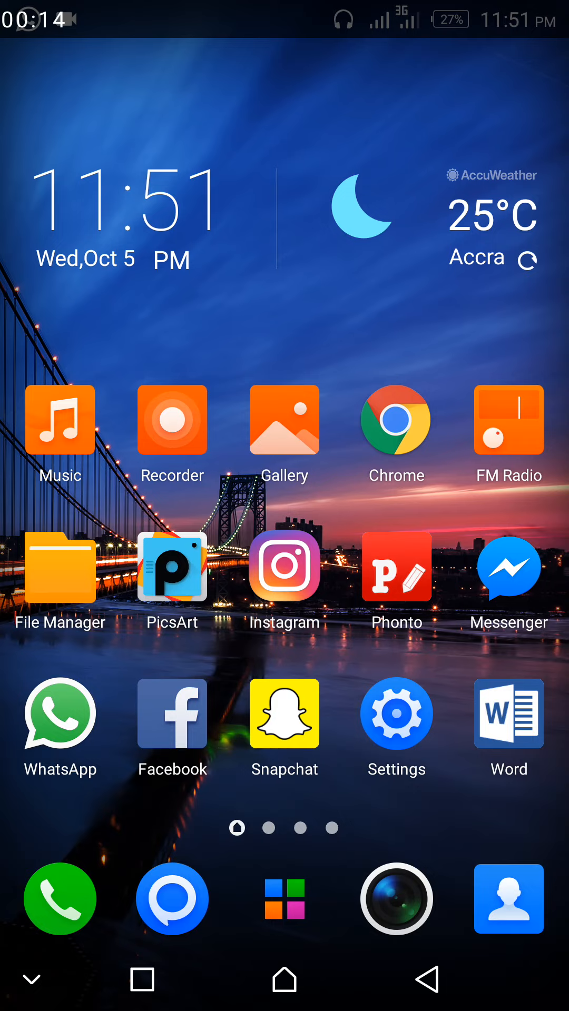
Swipe through the home screen pages to reach the WhatsApp icon.
{"action": "scroll", "scroll_direction": "left", "scroll_amount": 3}
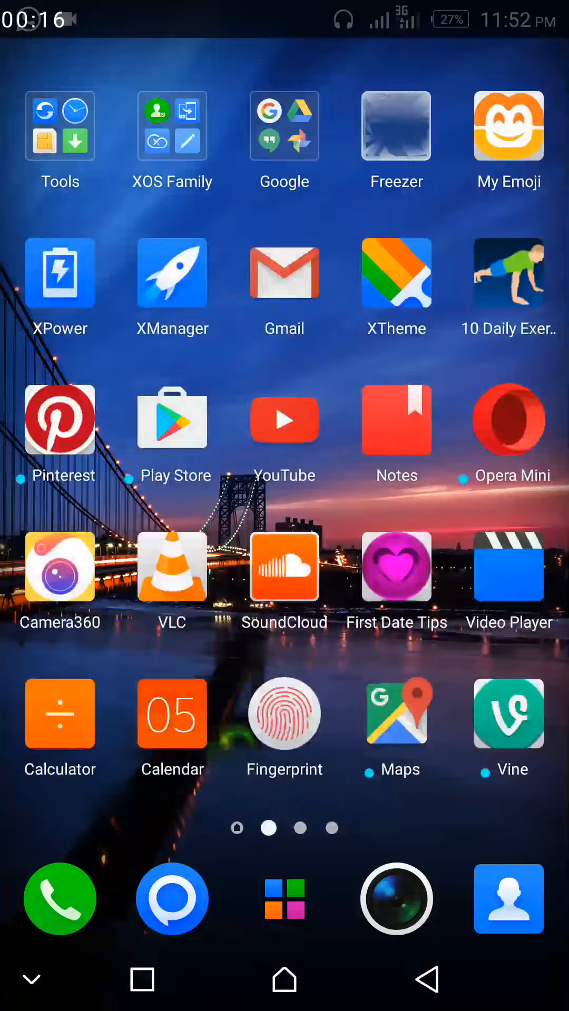
{"action": "scroll", "scroll_direction": "left", "scroll_amount": 3}
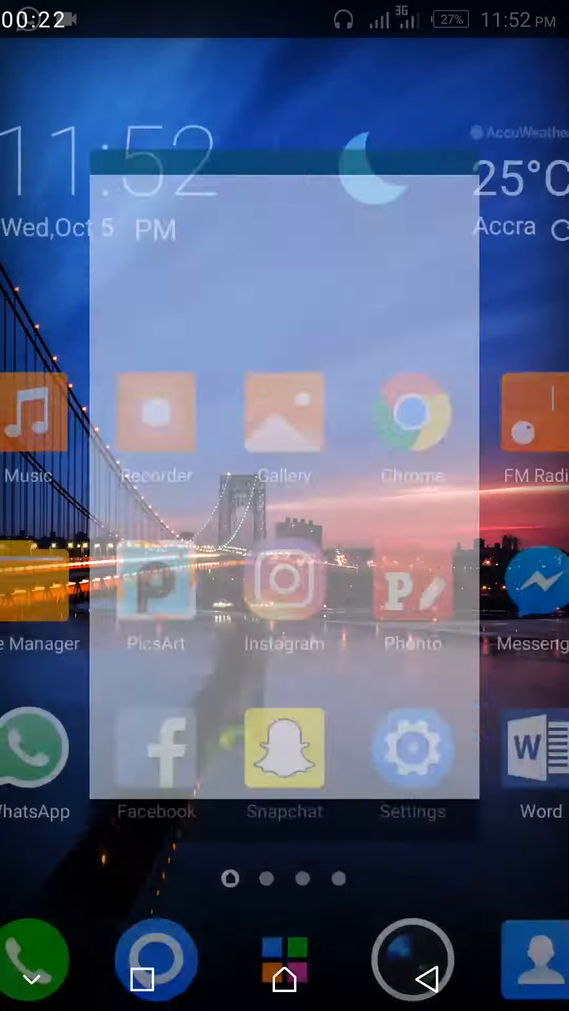
Launch WhatsApp and choose Later on the Update? prompt.
{"action": "left_click", "coordinate": [36, 748]}
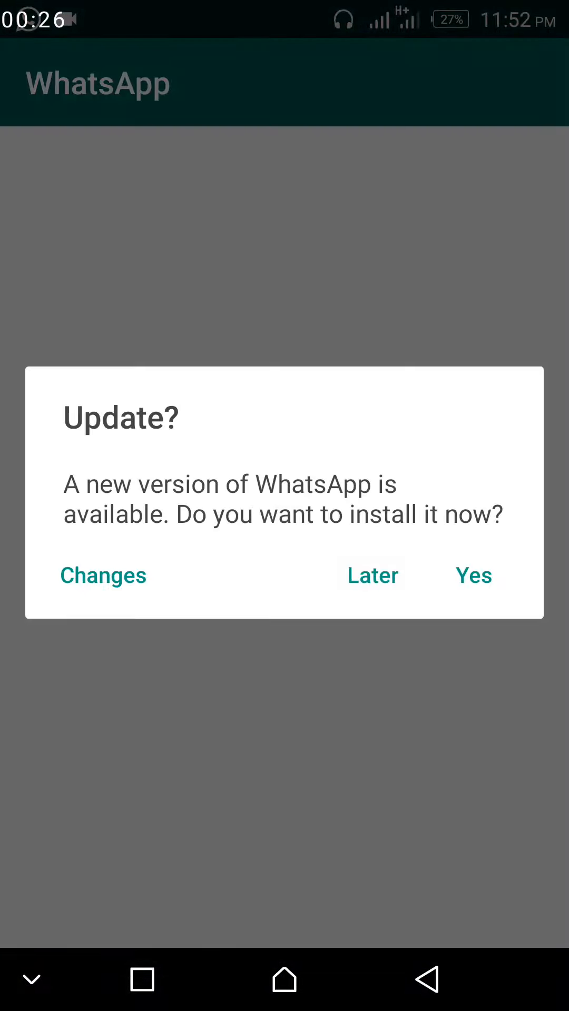
{"action": "left_click", "coordinate": [372, 574]}
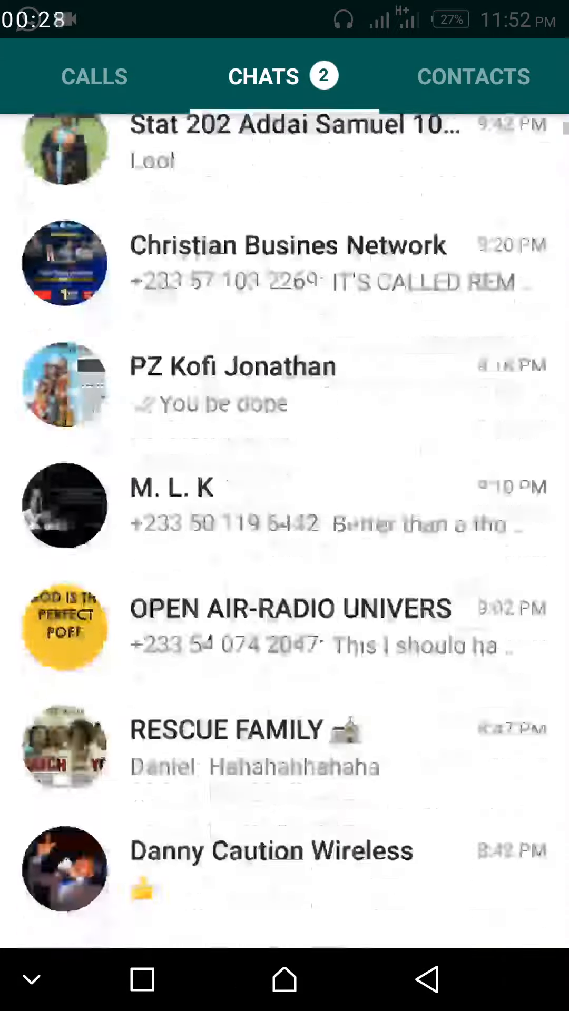
Browse through the Chats list and return to its top entries.
{"action": "scroll", "scroll_direction": "up", "scroll_amount": 3}
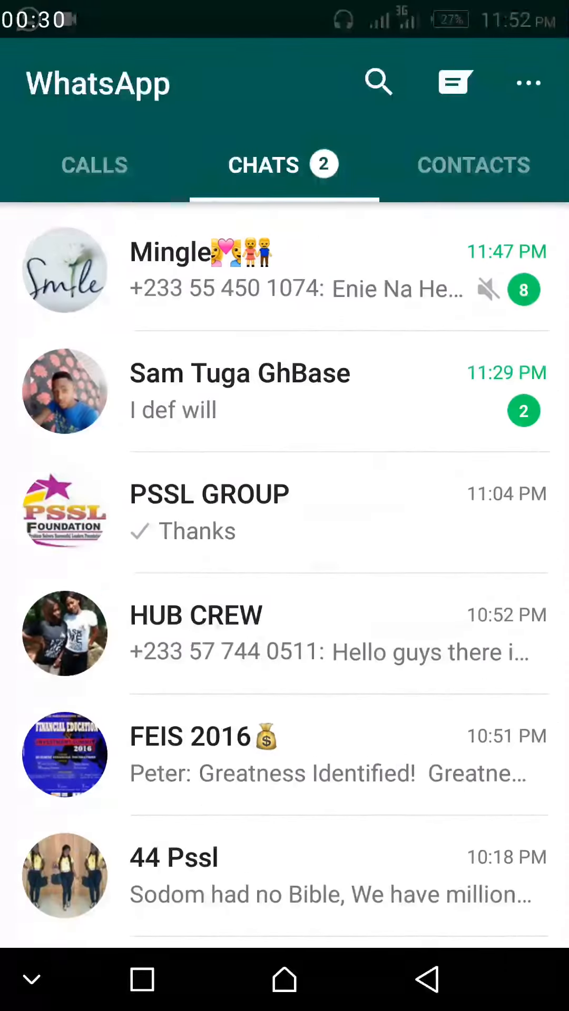
{"action": "scroll", "scroll_direction": "down", "scroll_amount": 3}
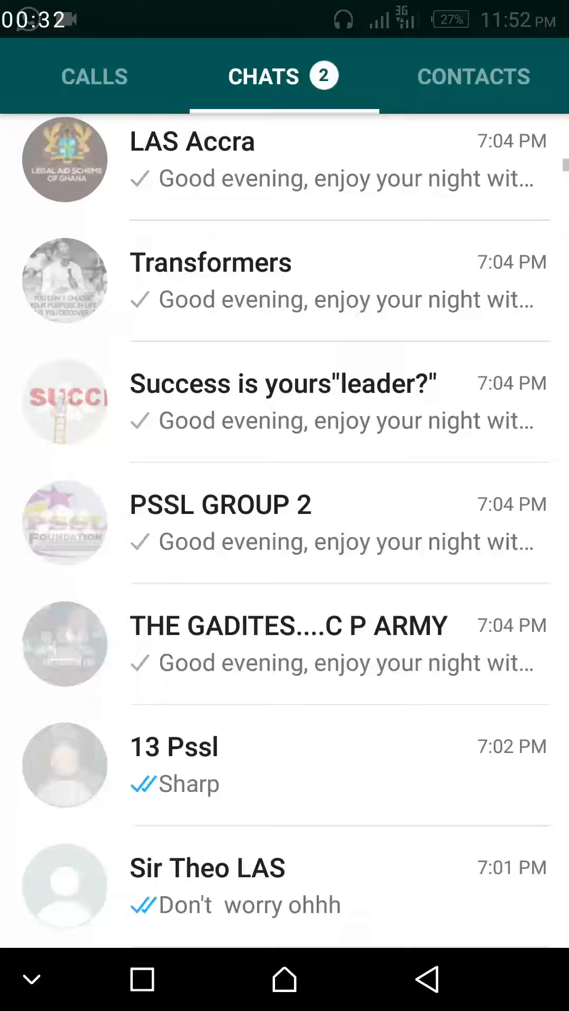
{"action": "scroll", "scroll_direction": "down", "scroll_amount": 3}
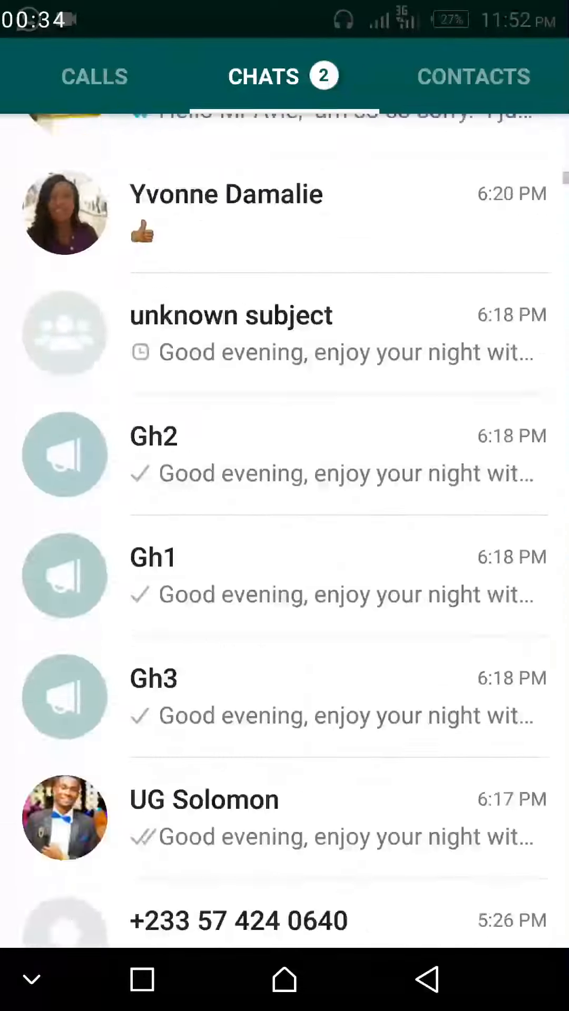
{"action": "scroll", "scroll_direction": "down", "scroll_amount": 3}
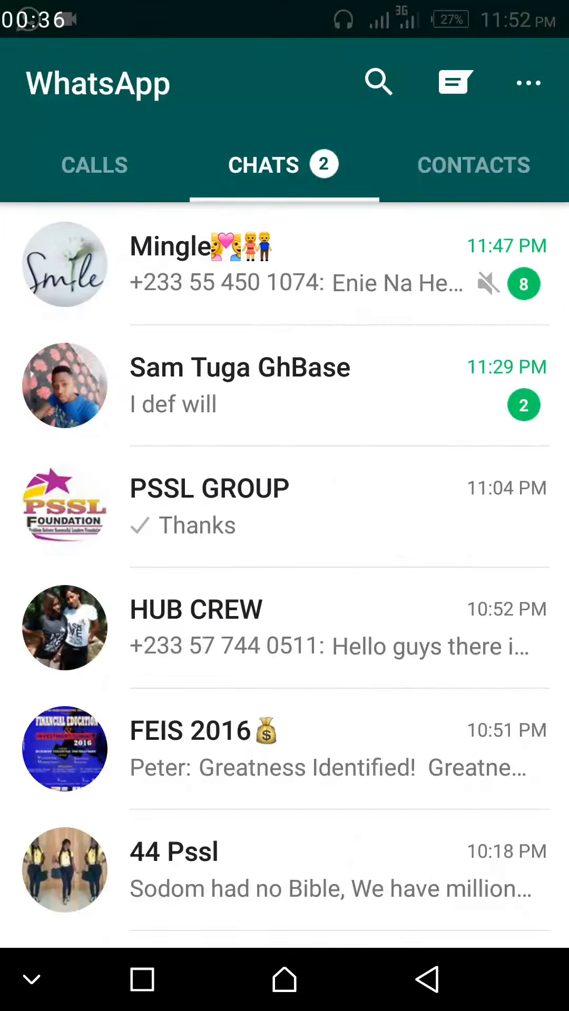
Open WhatsApp Web from the overflow menu to list the logged-in computers.
{"action": "left_click", "coordinate": [528, 82]}
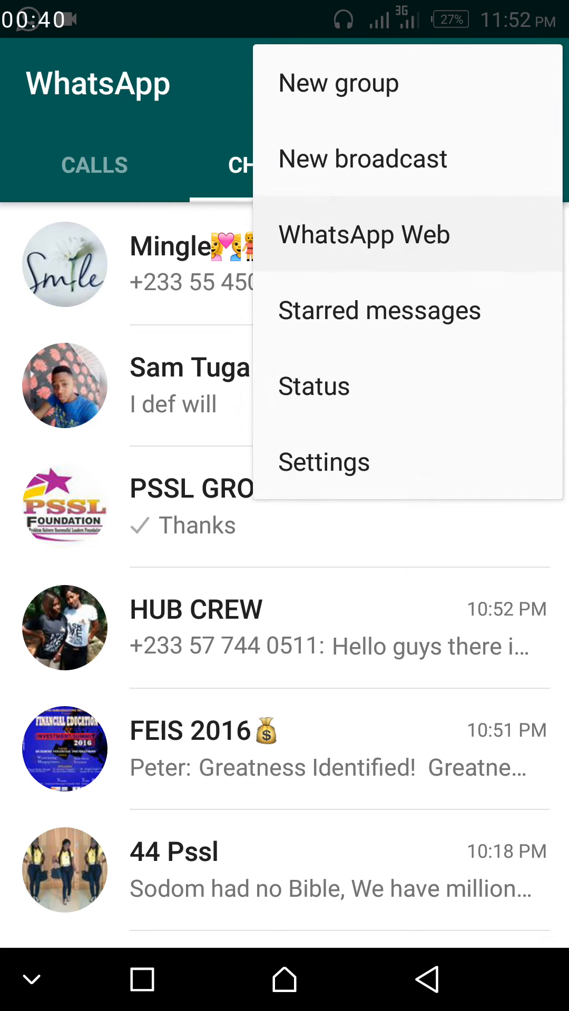
{"action": "left_click", "coordinate": [364, 233]}
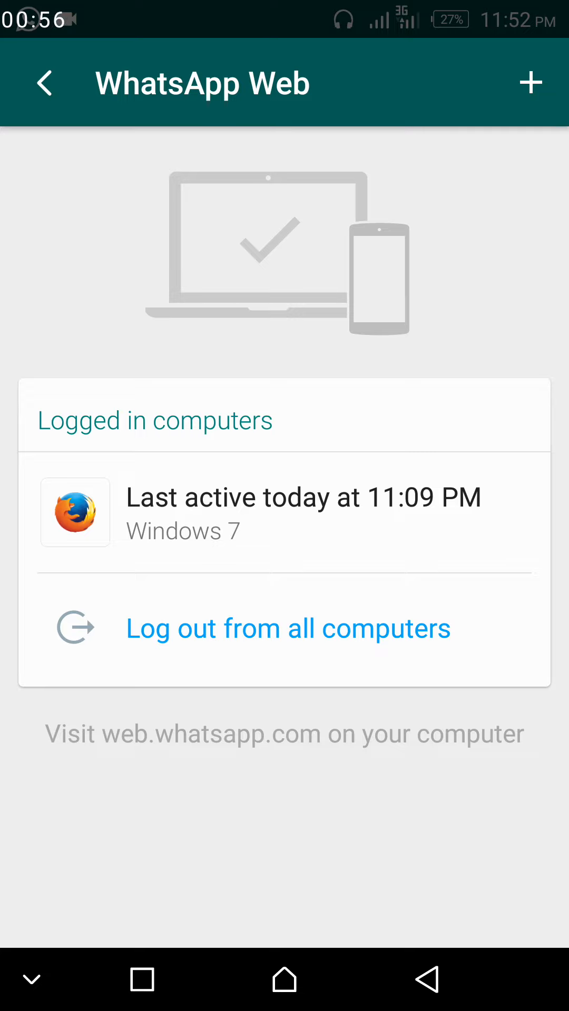
{"action": "scroll", "scroll_direction": "down", "scroll_amount": 3}
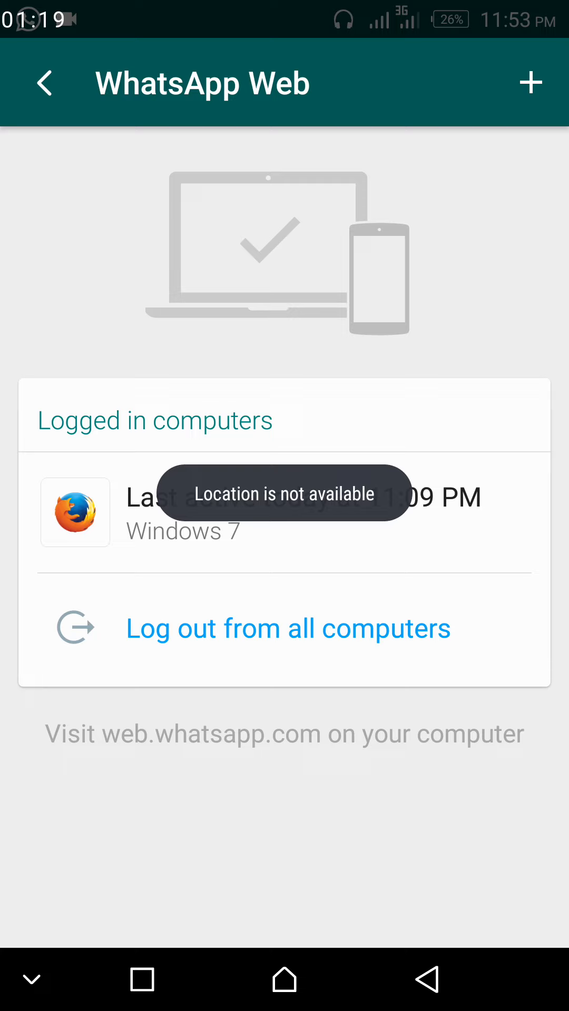
{"action": "scroll", "scroll_direction": "down", "scroll_amount": 3}
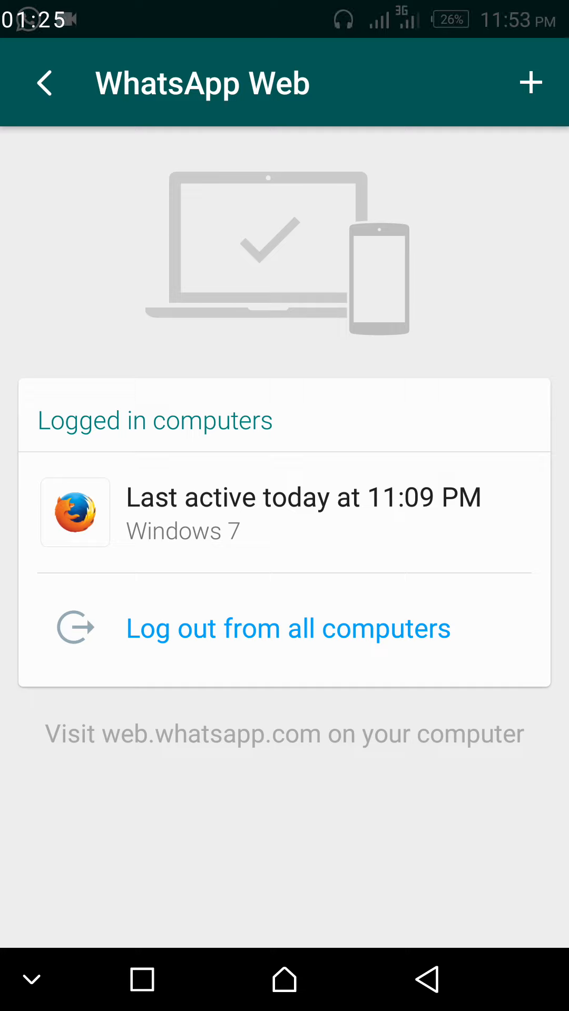
{"action": "left_click", "coordinate": [283, 512]}
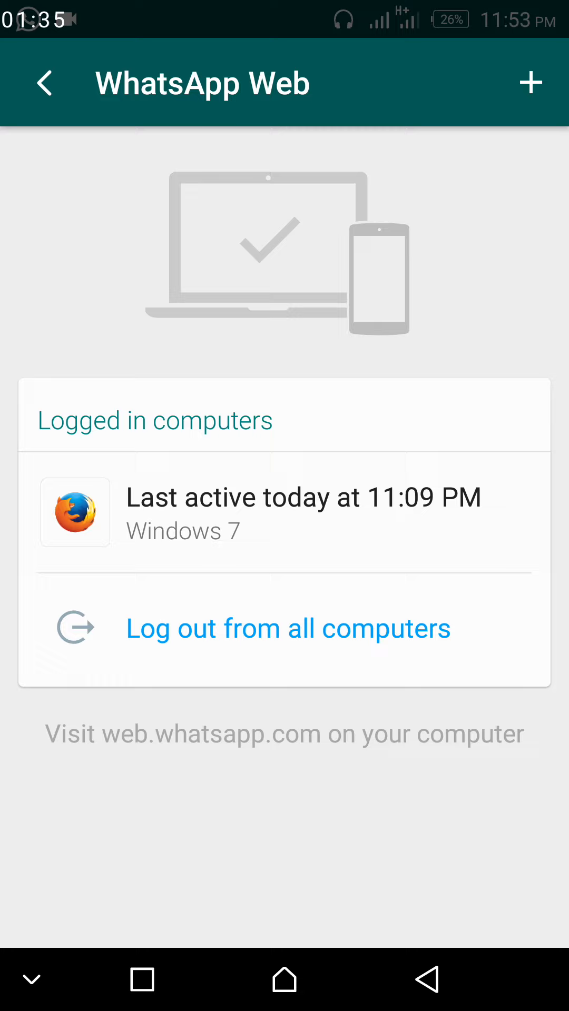
{"action": "left_click", "coordinate": [283, 512]}
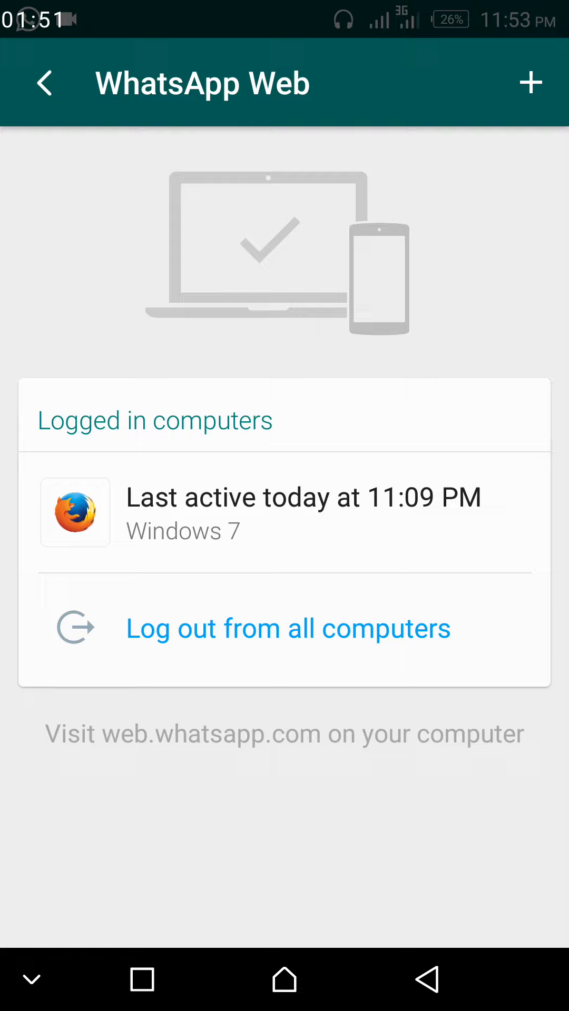
{"action": "left_click", "coordinate": [289, 628]}
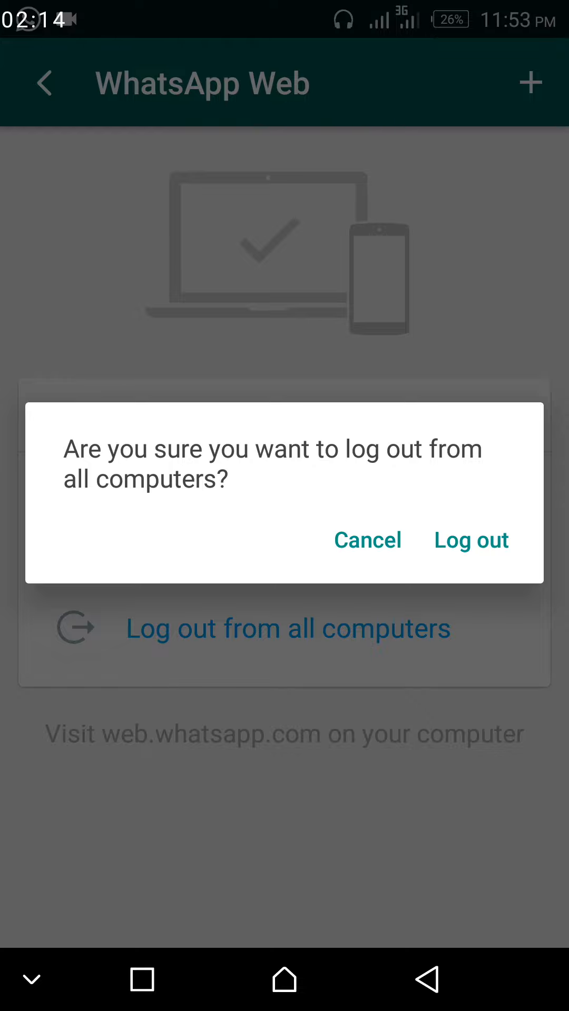
Confirm logging out from all computers and go back to the chat list.
{"action": "left_click", "coordinate": [366, 539]}
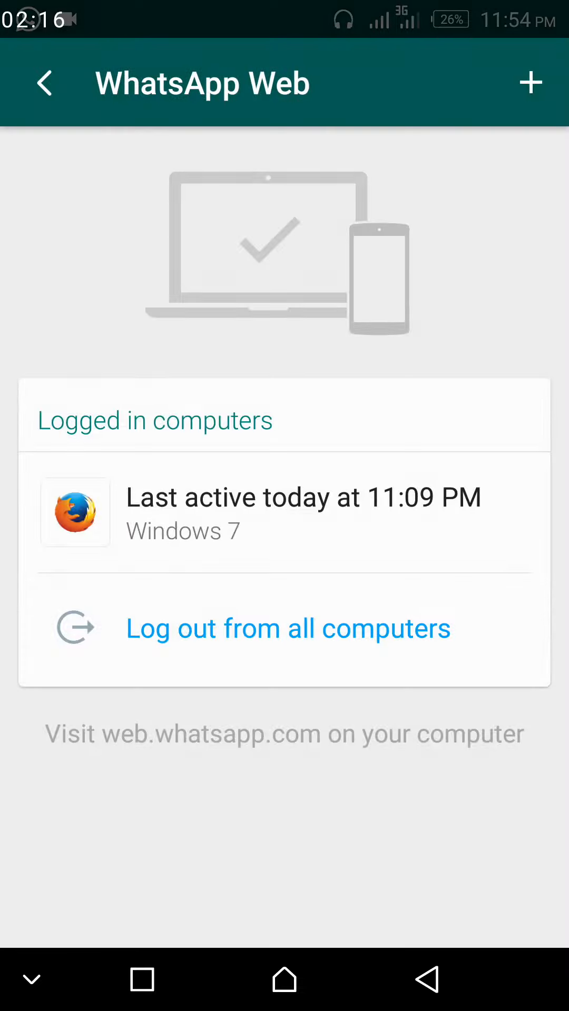
{"action": "left_click", "coordinate": [289, 627]}
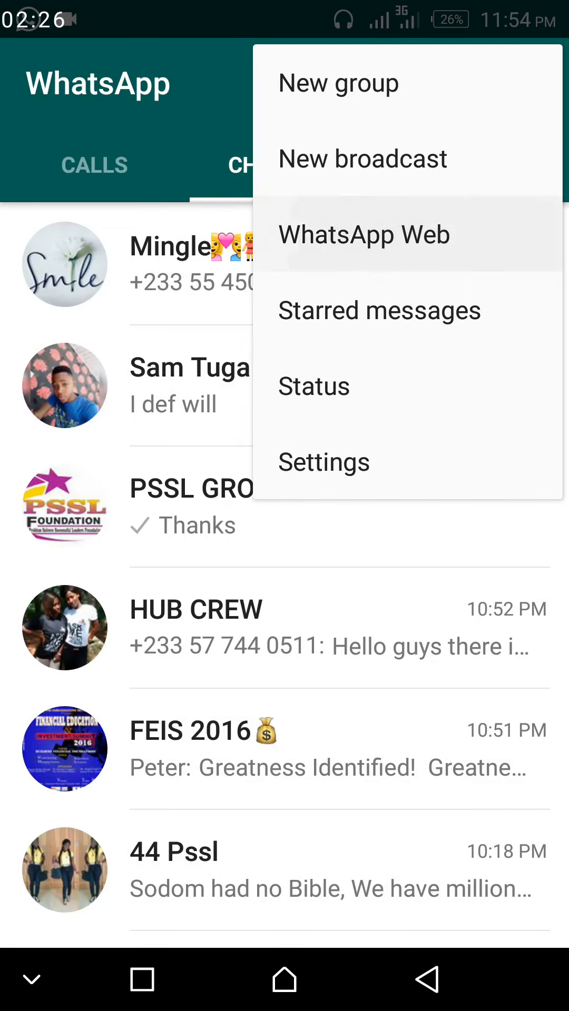
Close the options menu and scroll down the chat list to older conversations.
{"action": "left_click", "coordinate": [364, 235]}
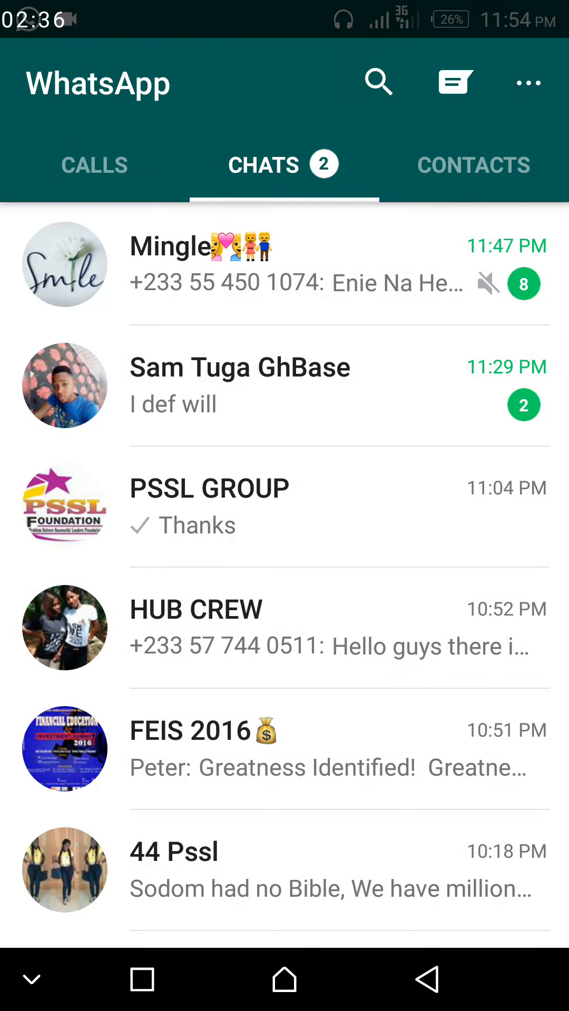
{"action": "scroll", "scroll_direction": "down", "scroll_amount": 3}
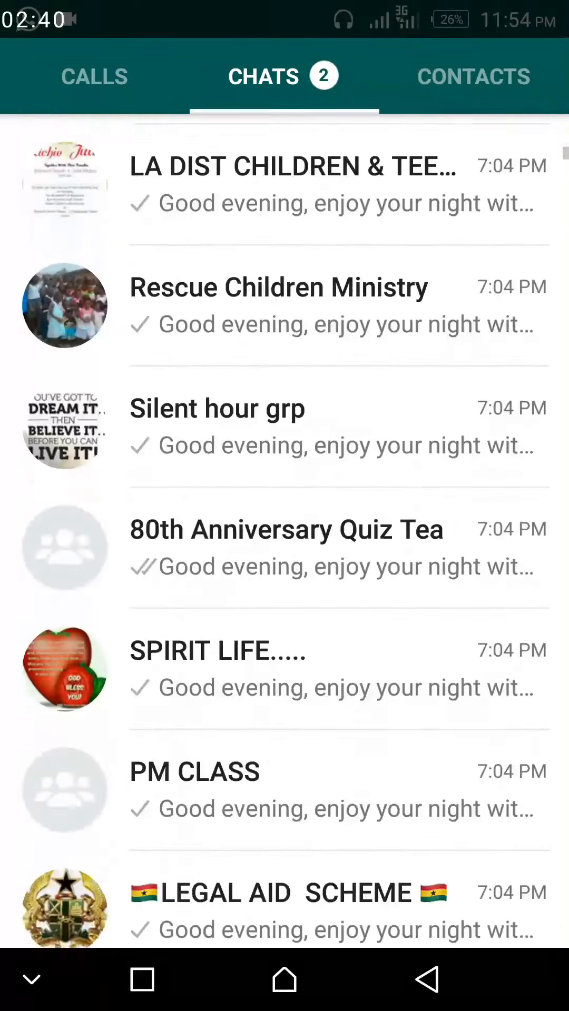
{"action": "scroll", "scroll_direction": "down", "scroll_amount": 3}
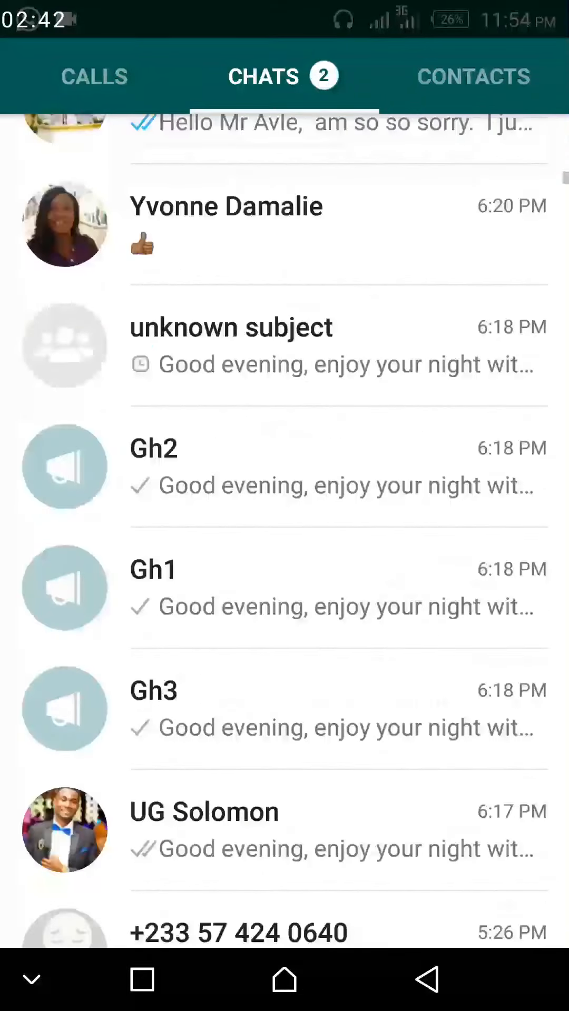